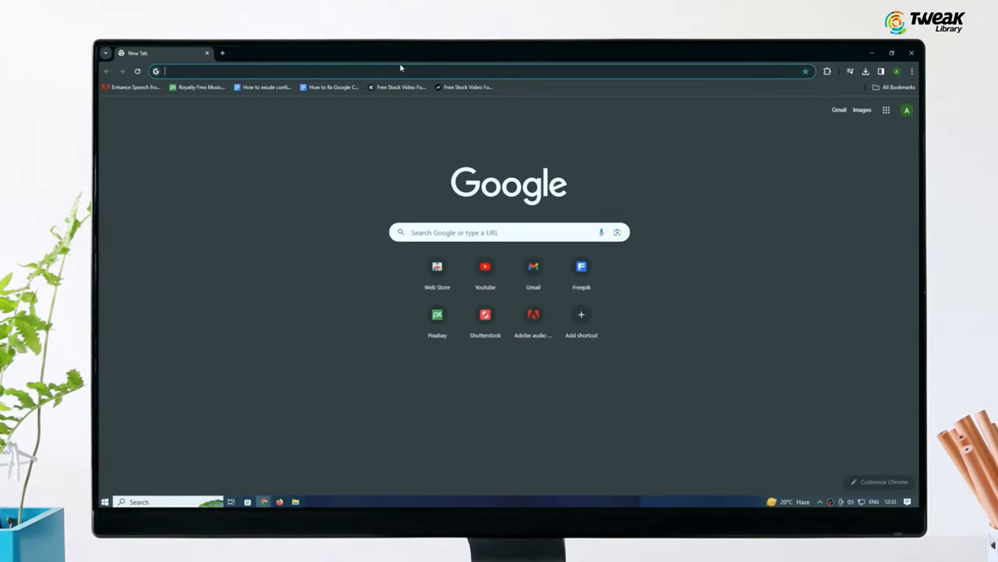
Load epicgames.com in Chrome's address bar to reach the Epic Games Store
text(epicgames.com)
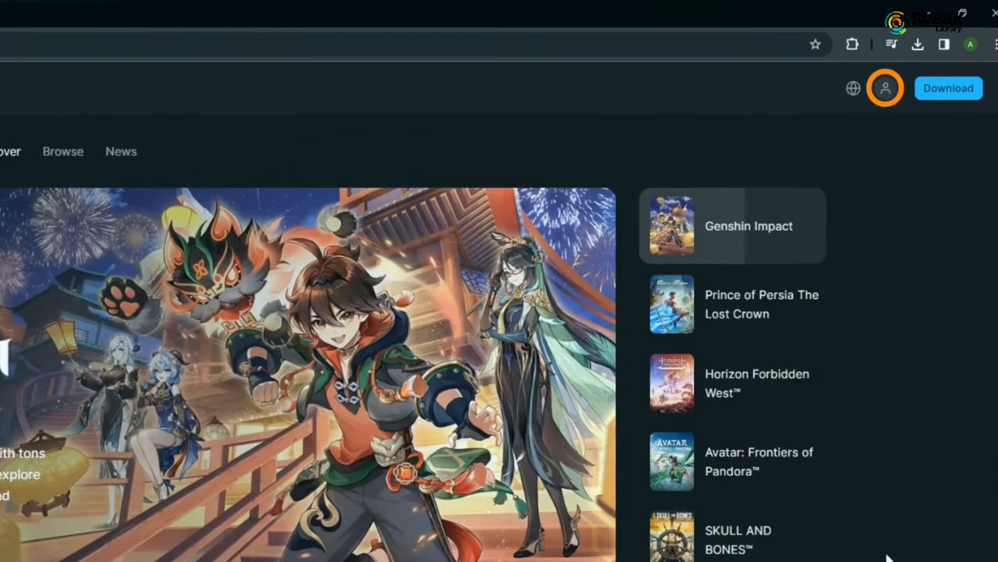
mouse_move(885, 88)
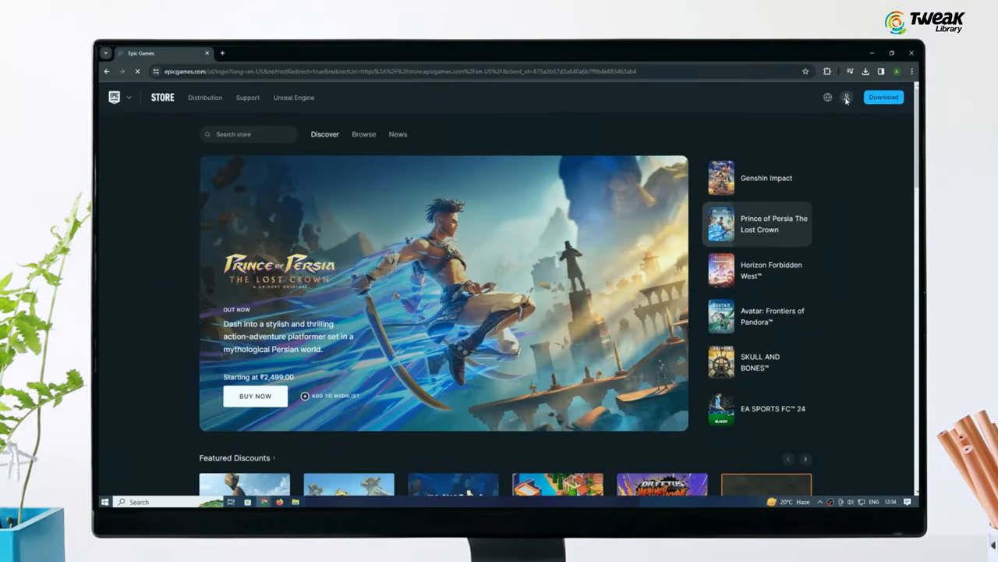
Sign in from the top-right profile icon, then open Account from the avatar menu
click(847, 97)
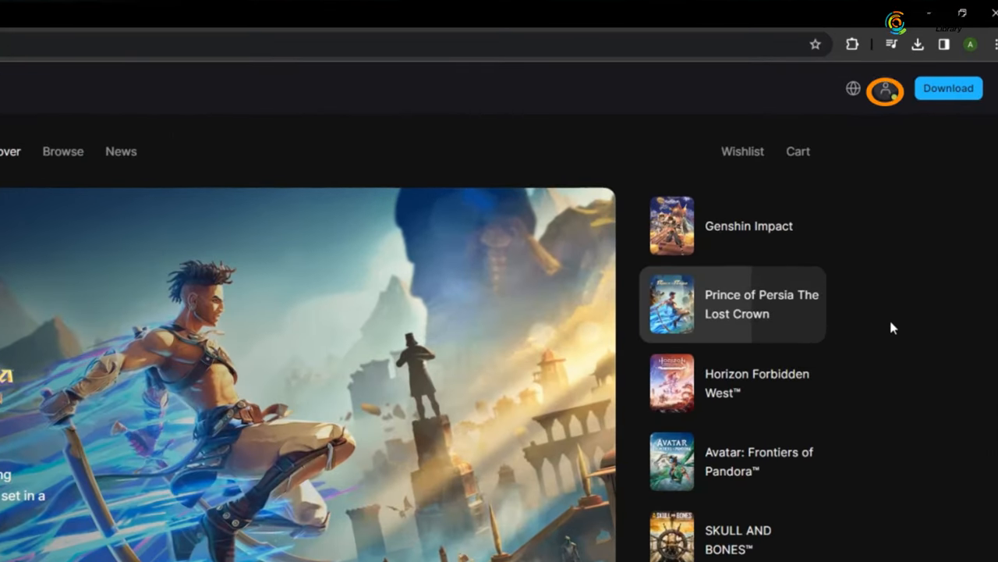
click(885, 90)
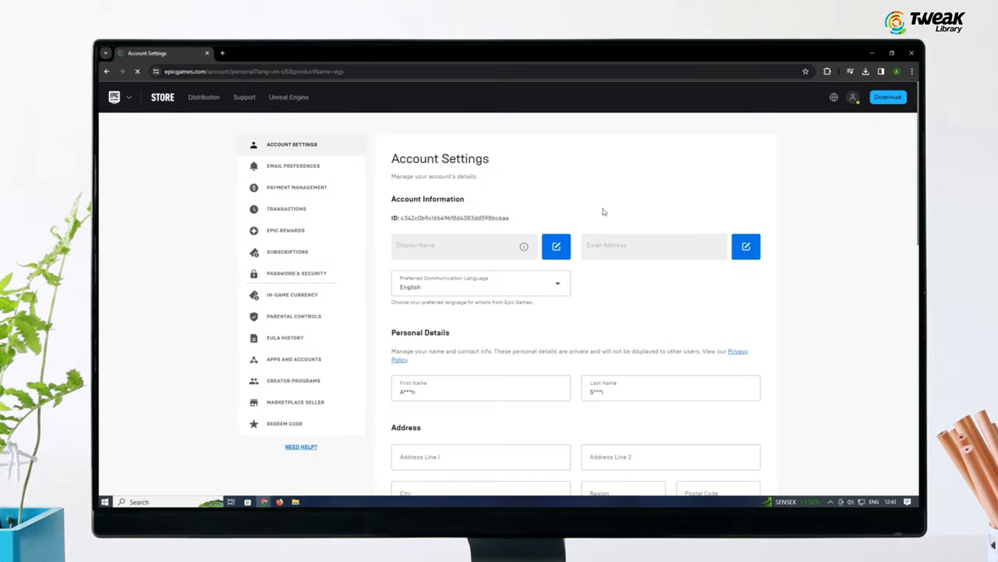
Choose PASSWORD & SECURITY in the Account Settings sidebar
click(296, 273)
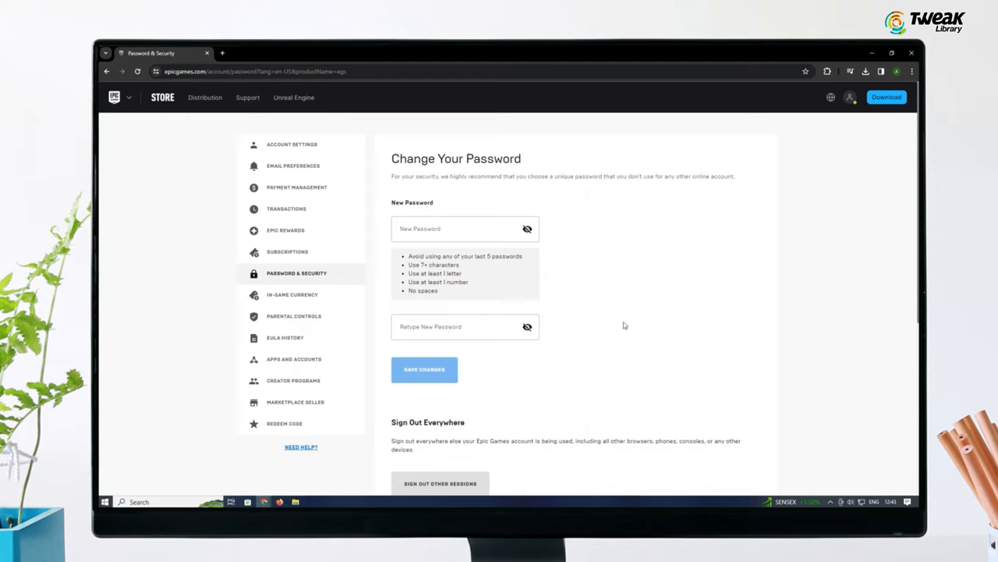
Scroll down to the Two-Factor Authentication options below Sign Out Everywhere
scroll(down, 3)
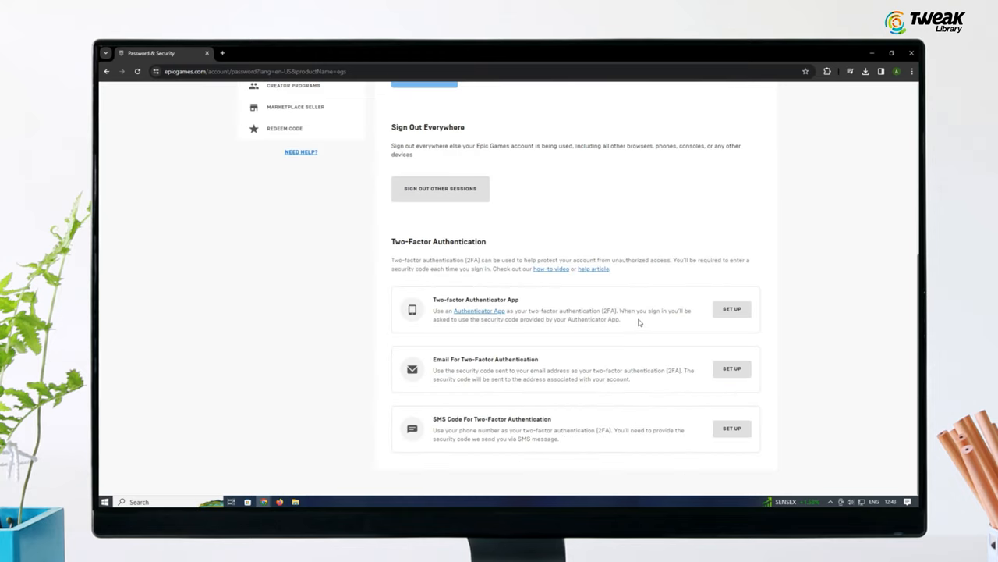
mouse_move(477, 411)
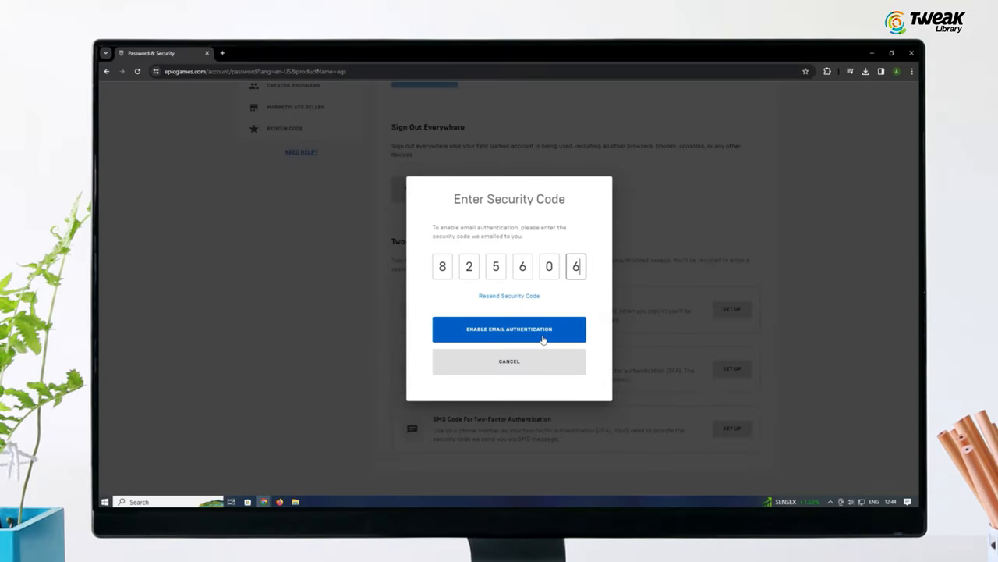
Submit the emailed six-digit code to enable email authentication
click(508, 328)
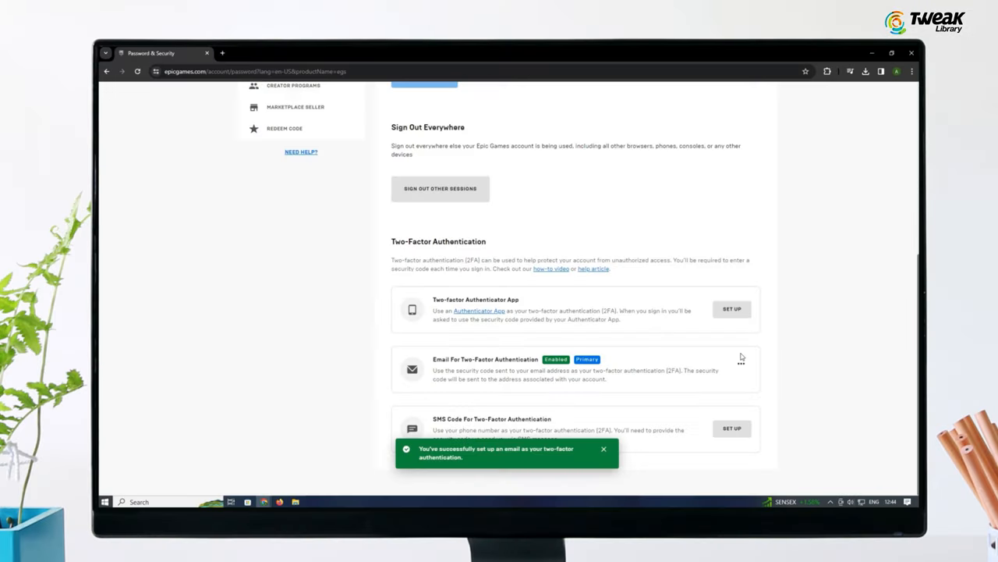
mouse_move(845, 351)
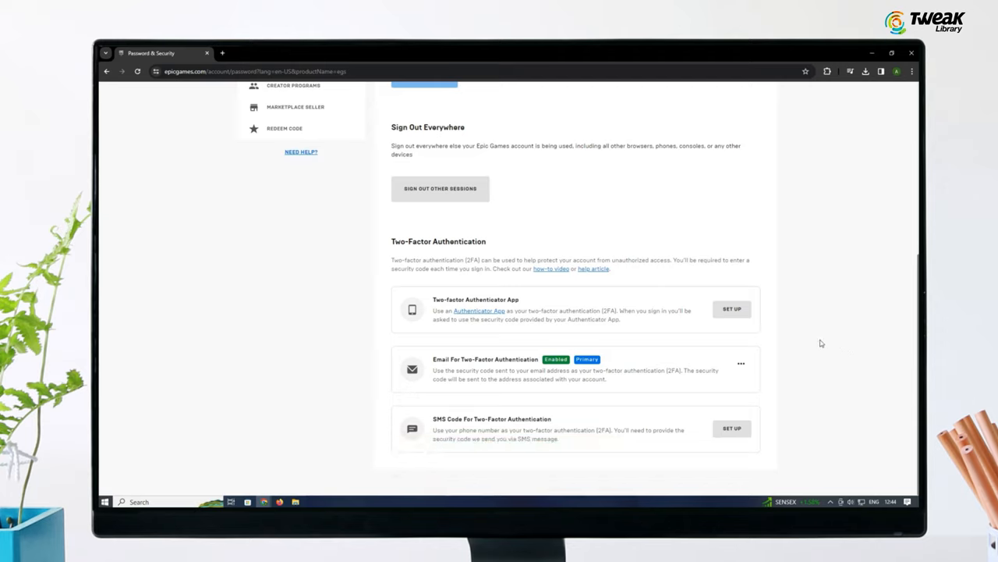
mouse_move(831, 358)
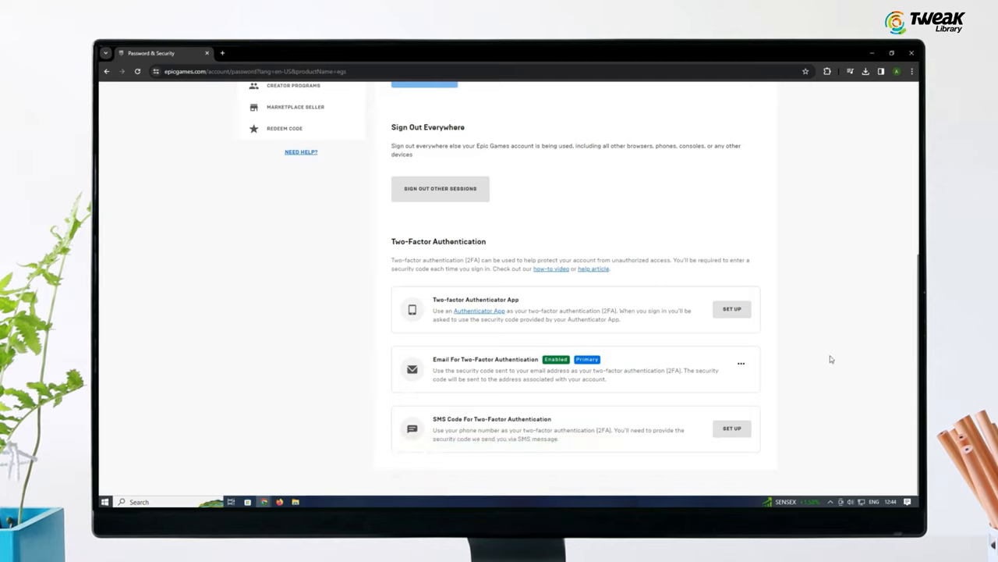